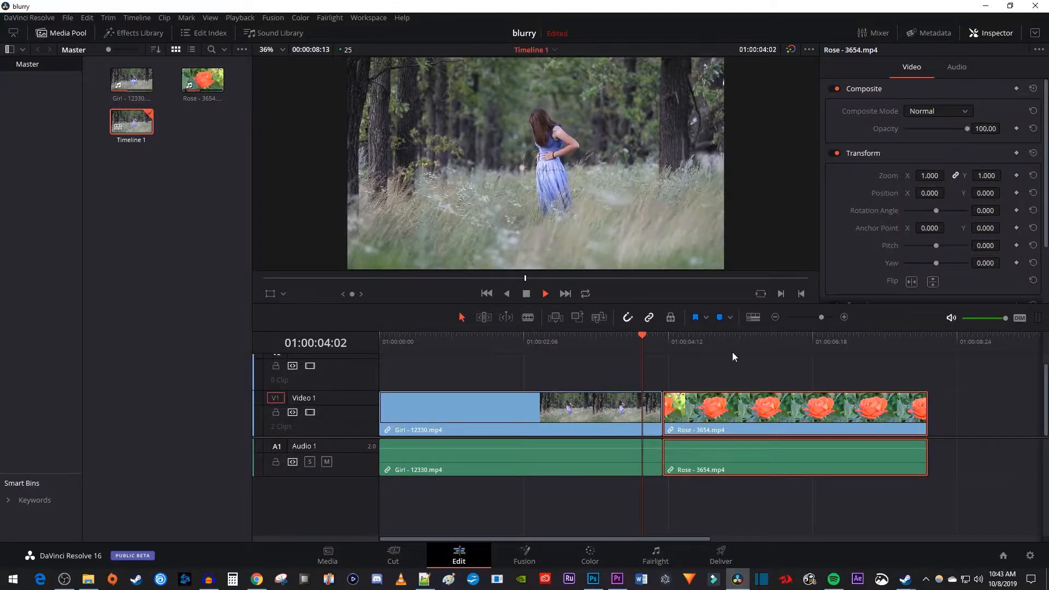
# Drop a 0.6-second Additive Dissolve from Video Transitions onto the Girl–Rose cut.
pyautogui.click(749, 335)
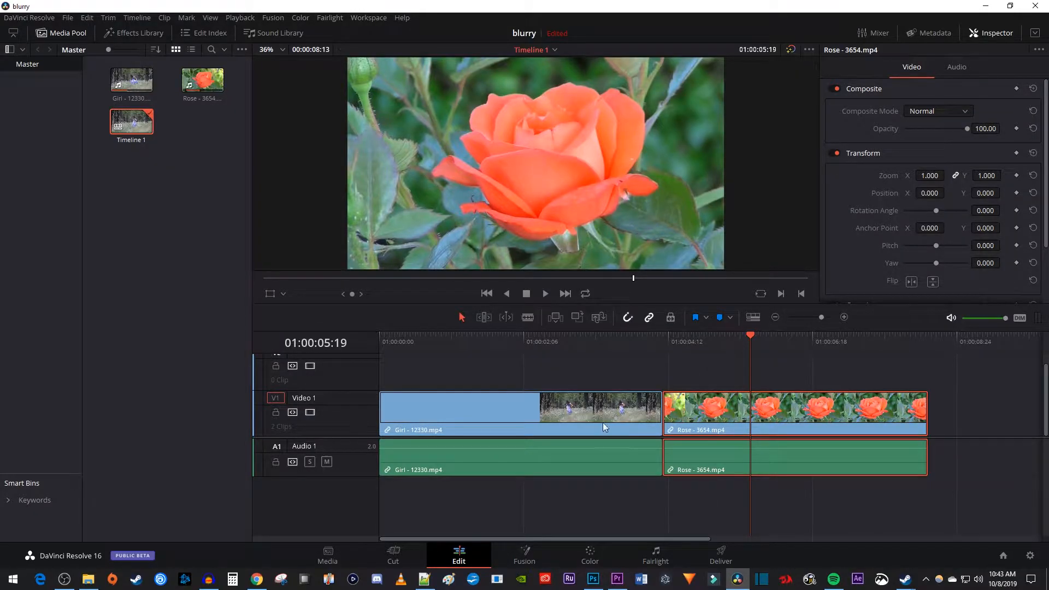
pyautogui.click(133, 33)
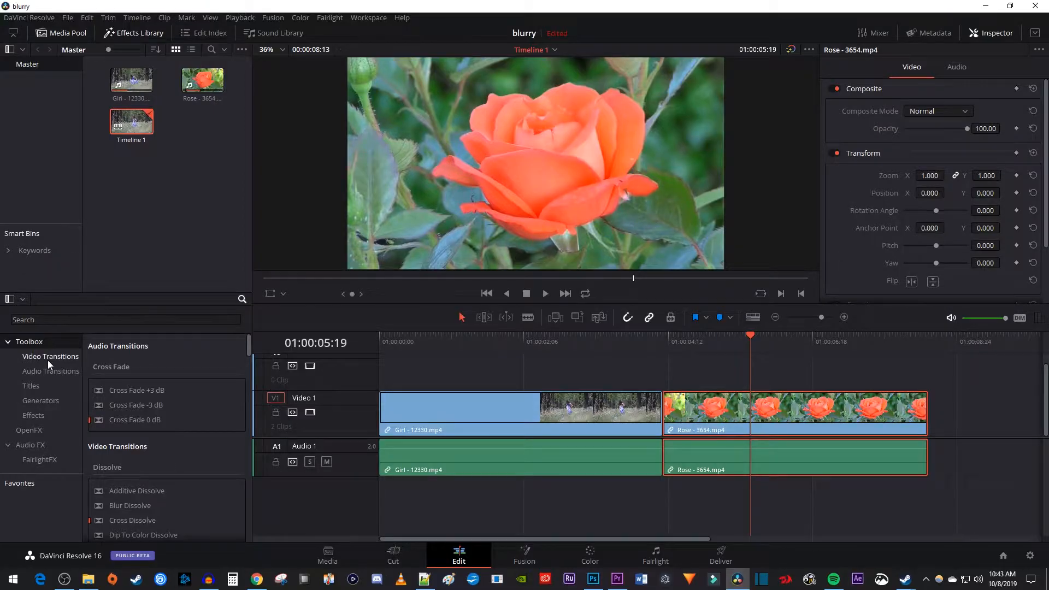
pyautogui.click(50, 355)
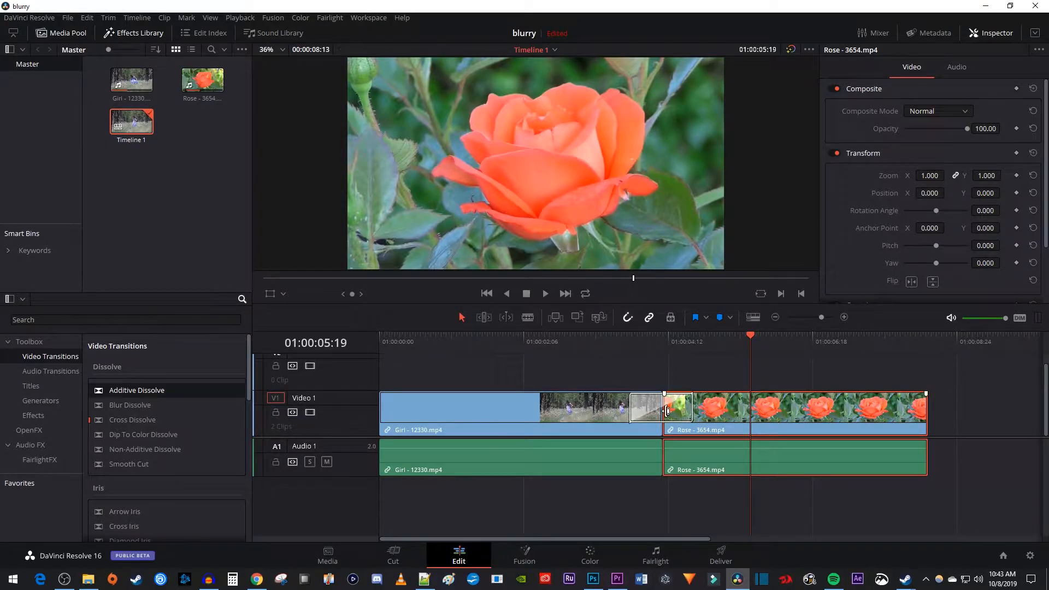
pyautogui.click(676, 411)
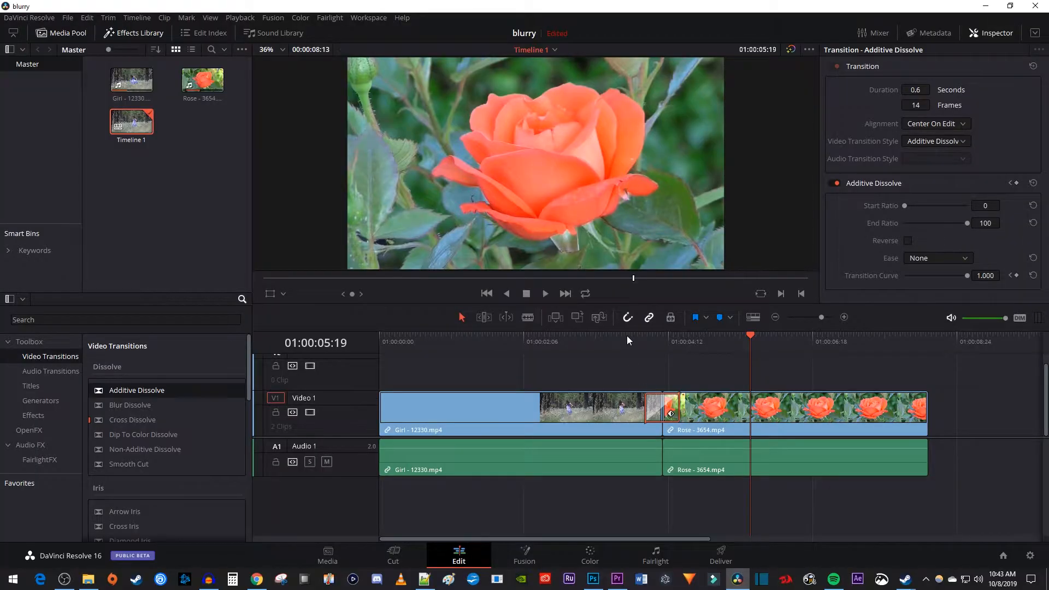
pyautogui.click(544, 293)
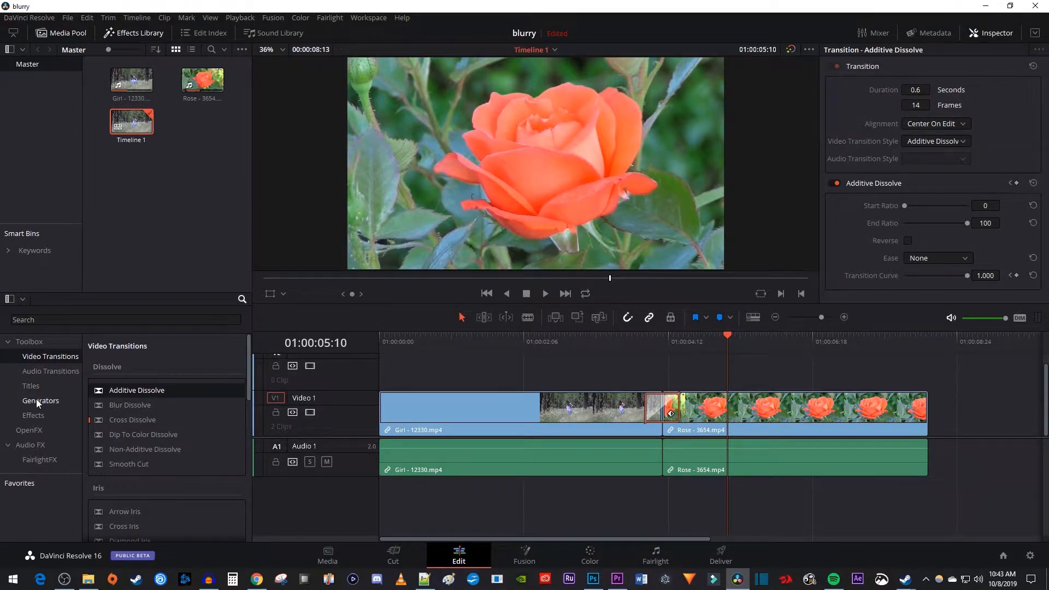
# Place a Solid Color generator on Video 2, trim it over the cut, and make it white.
pyautogui.click(39, 400)
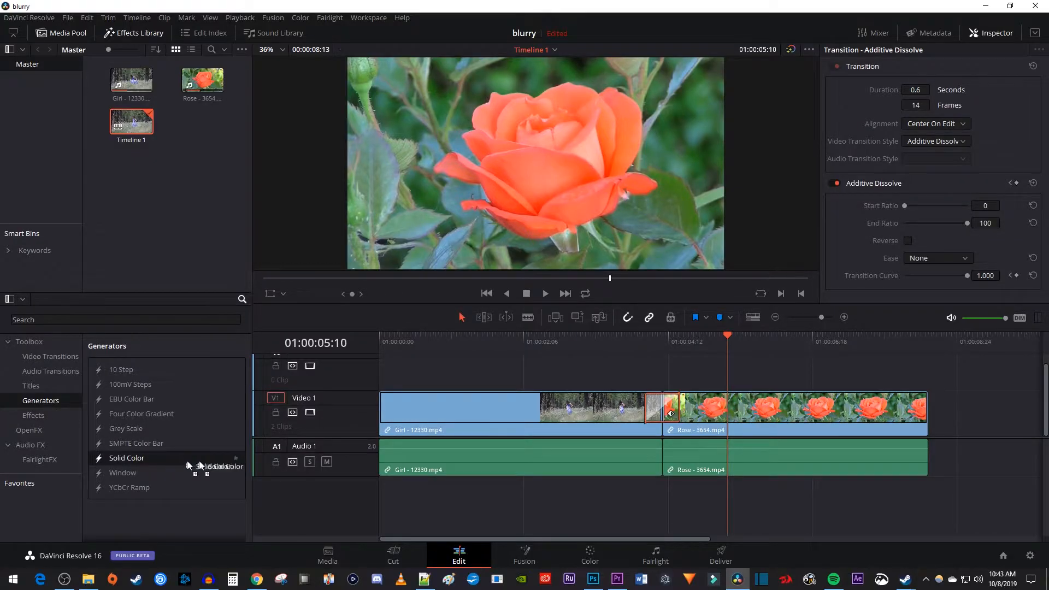
pyautogui.moveTo(126, 458); pyautogui.dragTo(676, 372)
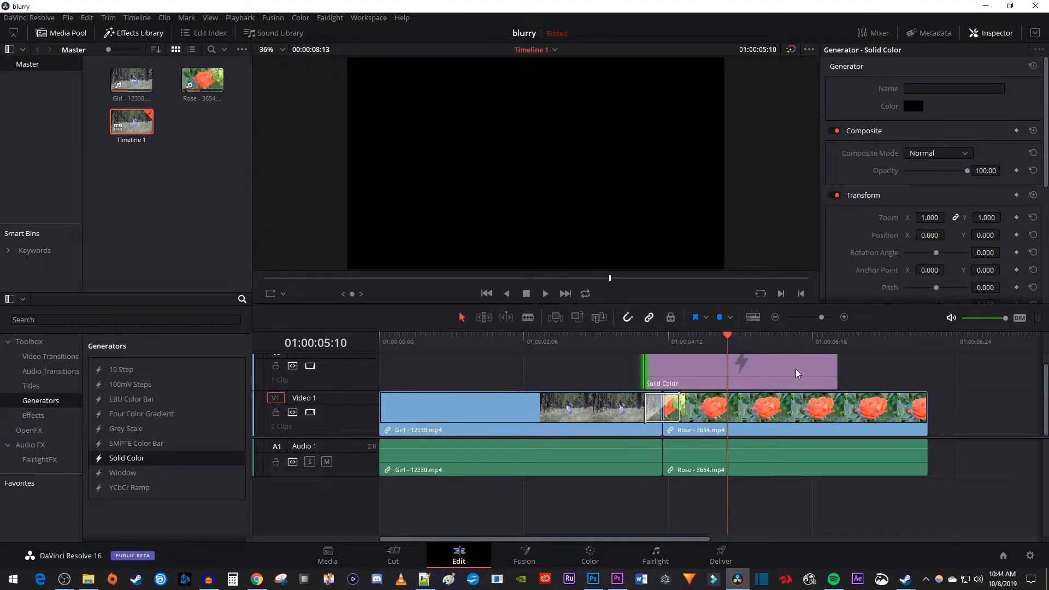
pyautogui.moveTo(643, 372); pyautogui.dragTo(662, 371)
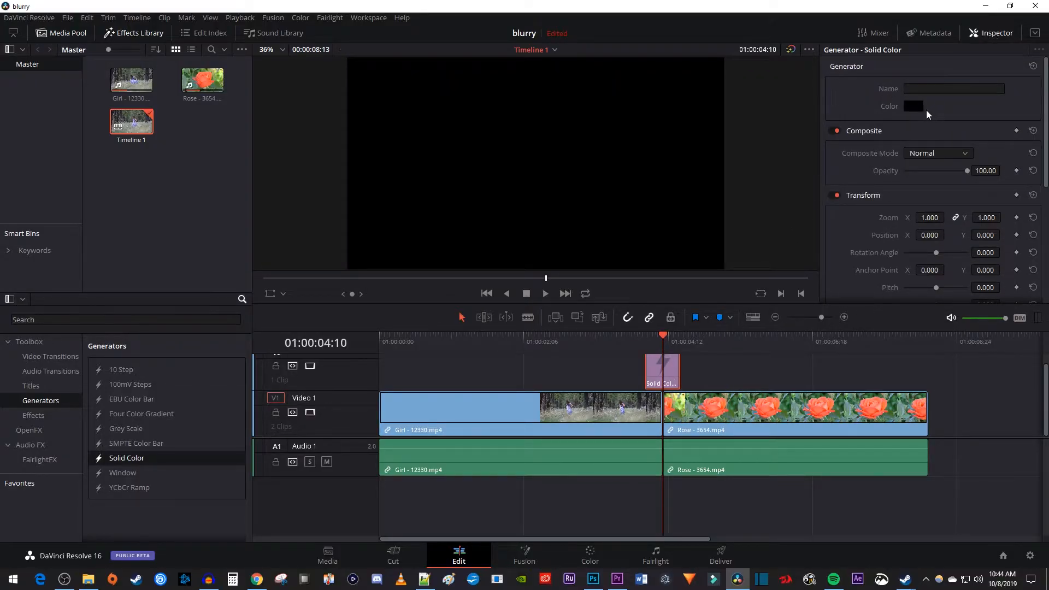
pyautogui.click(913, 106)
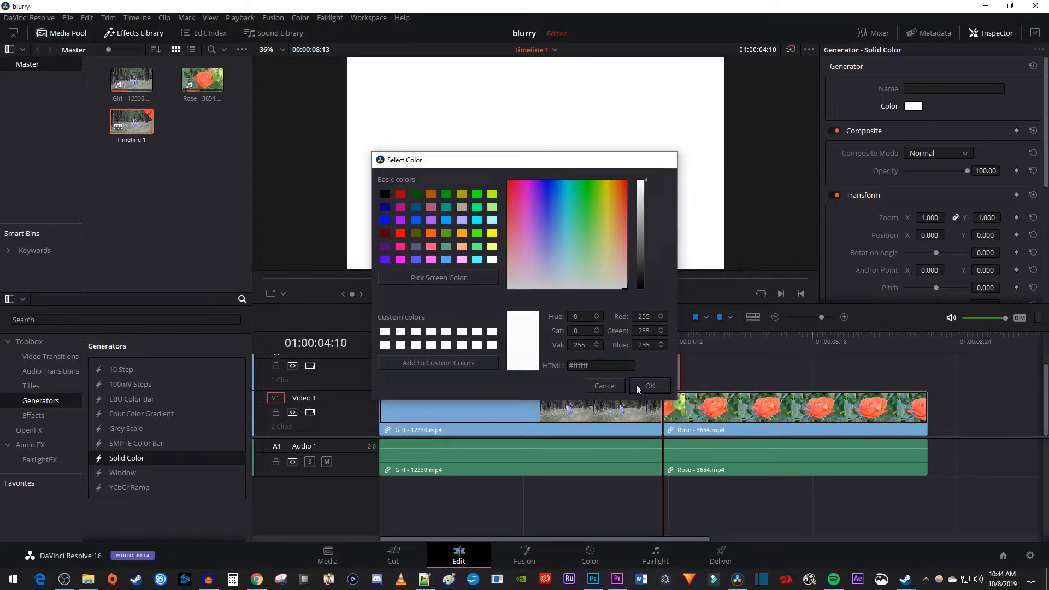
pyautogui.click(649, 385)
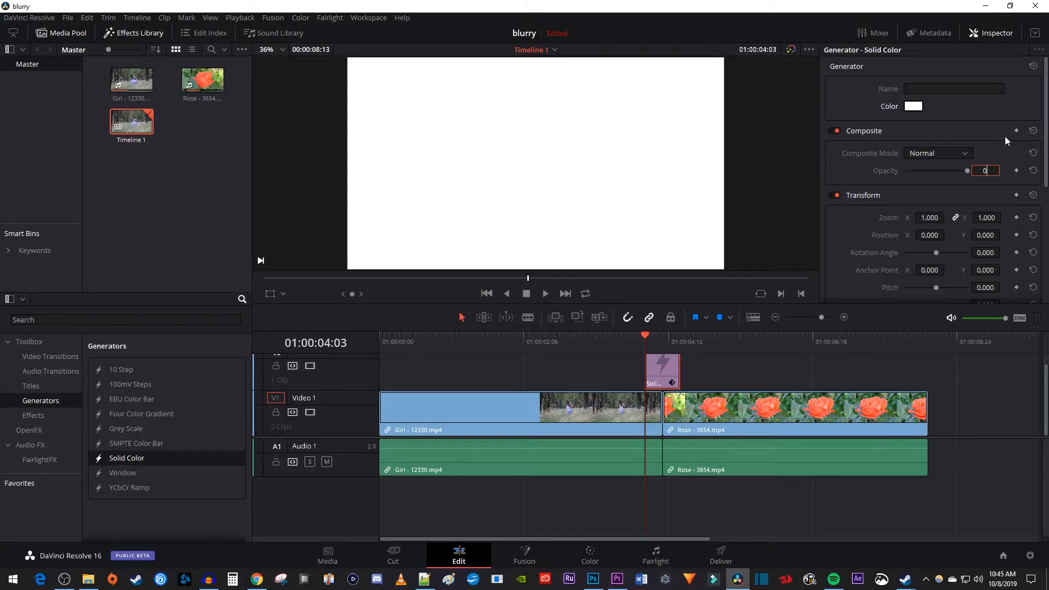
# Keyframe the solid clip's opacity at 0, 100 and 0, then play back from before the cut.
pyautogui.write('0.00')
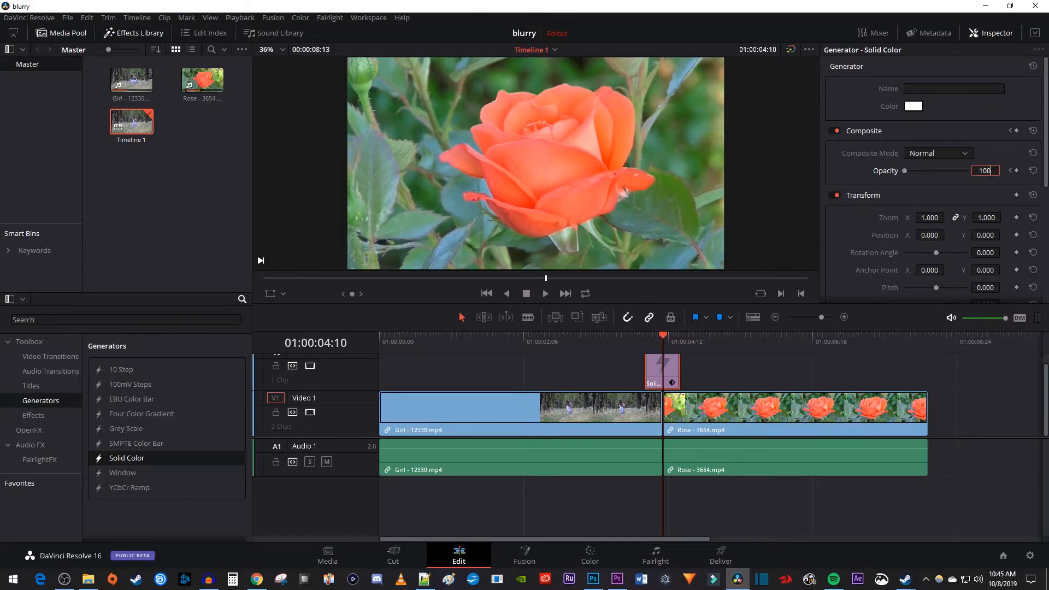
pyautogui.press('Enter')
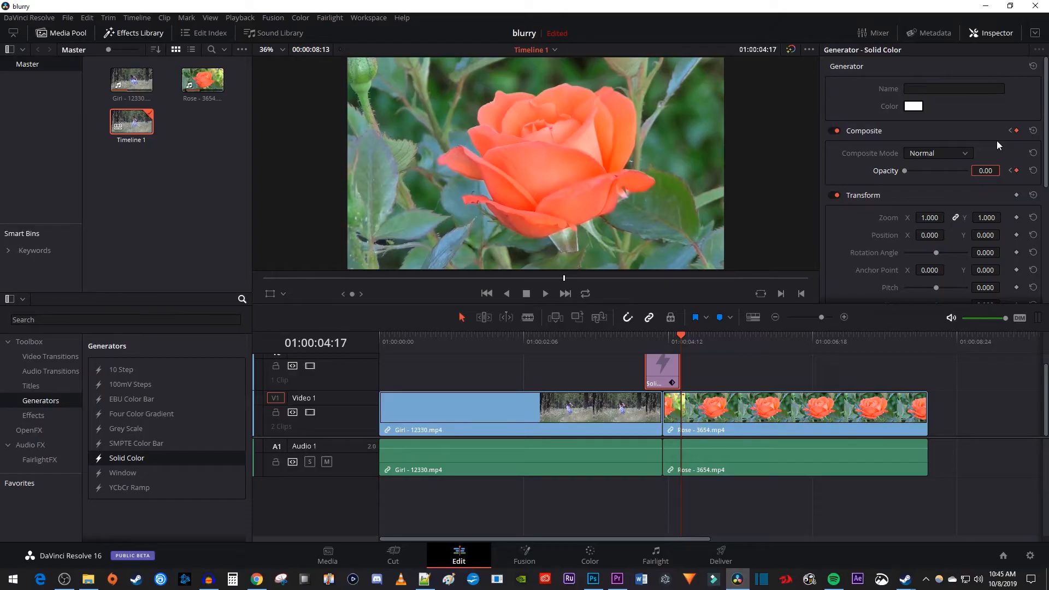
pyautogui.click(610, 336)
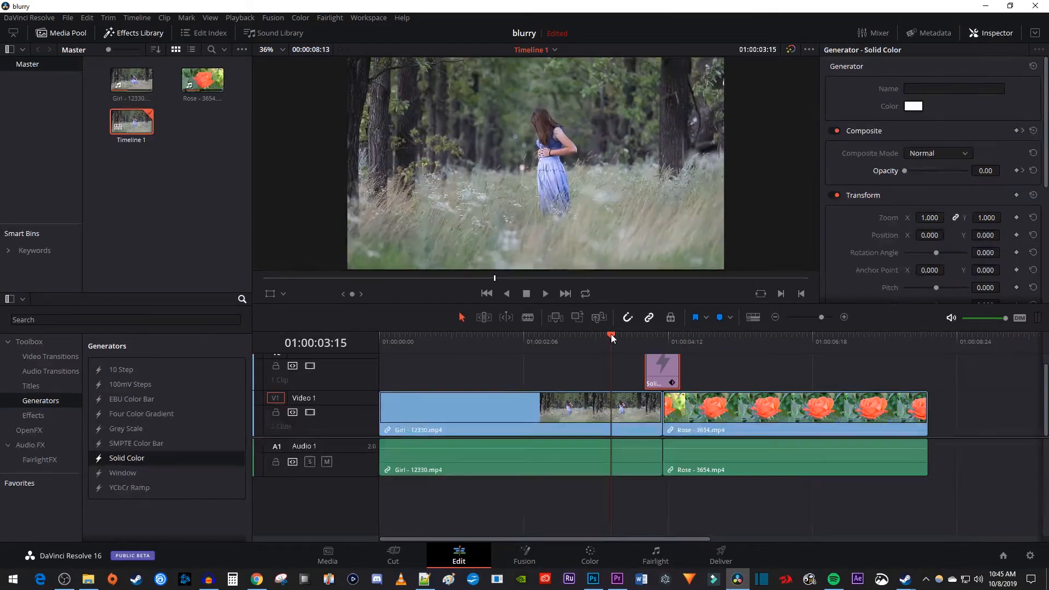
pyautogui.click(544, 292)
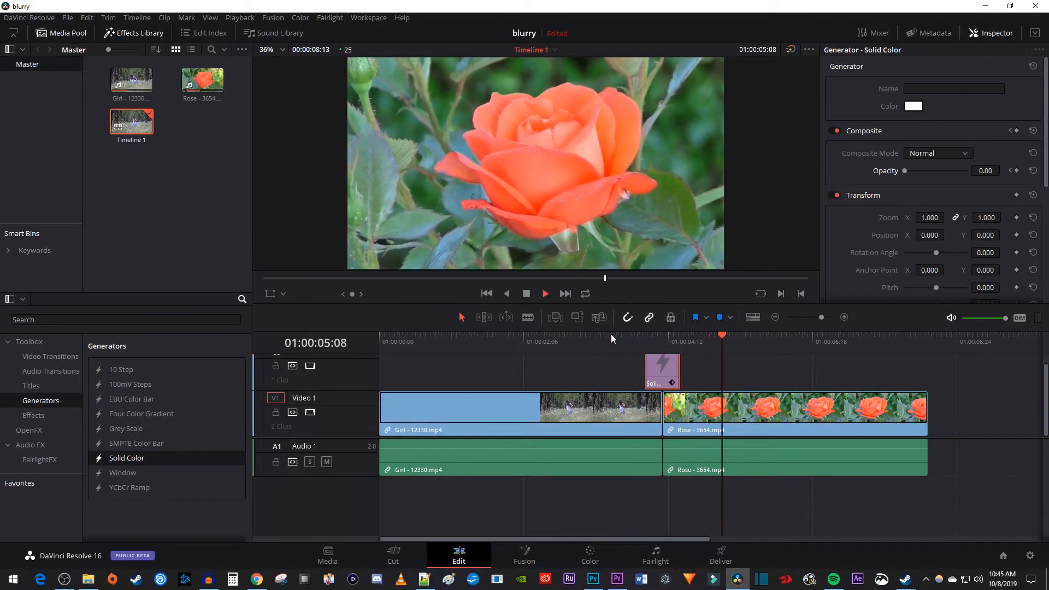